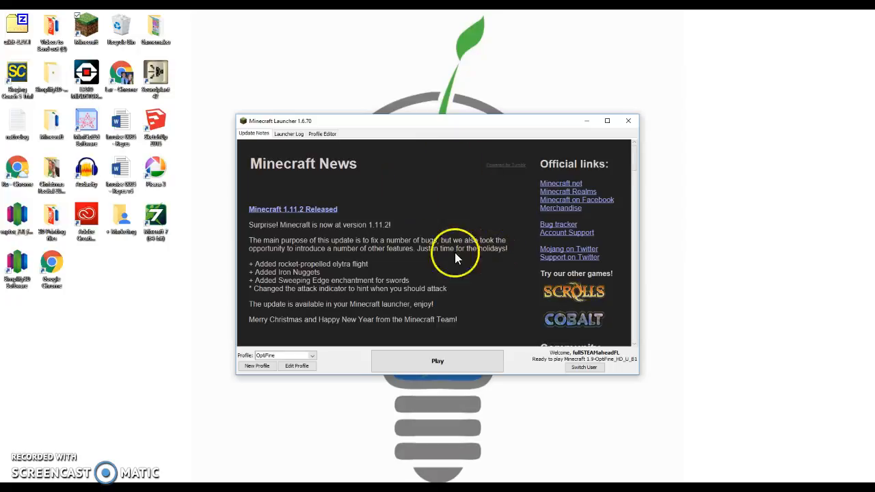
mouse_move(429, 265)
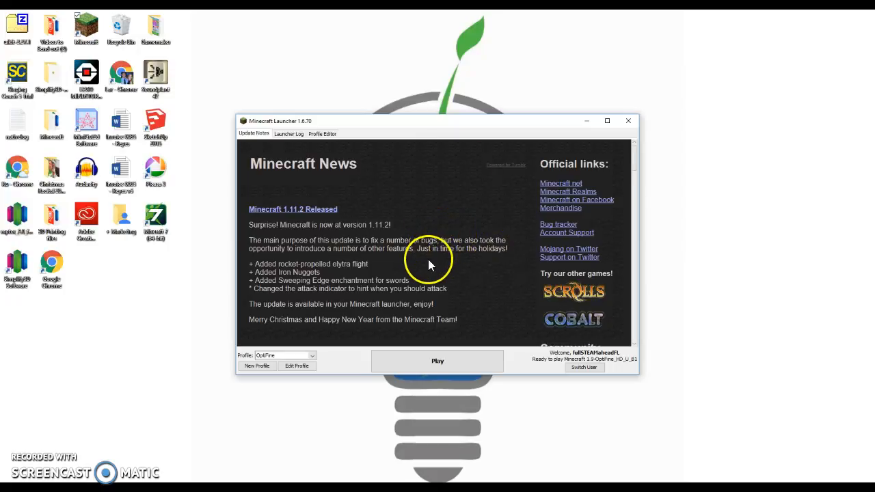
mouse_move(375, 266)
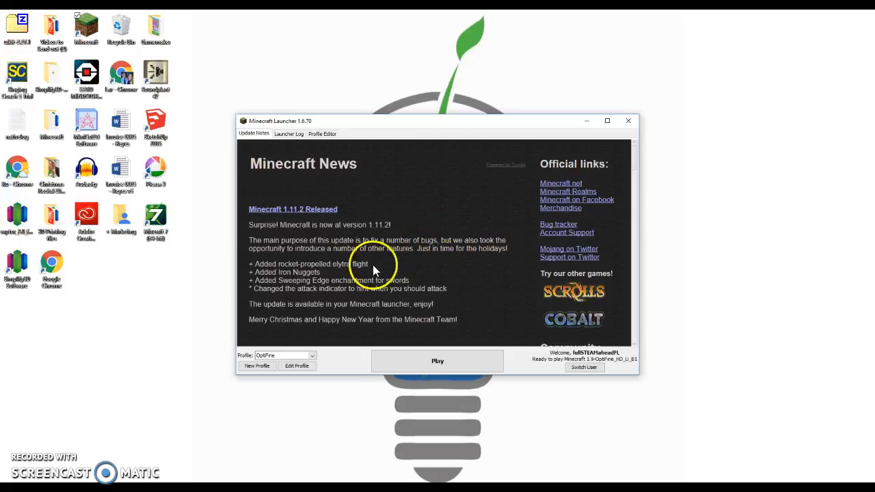
mouse_move(438, 361)
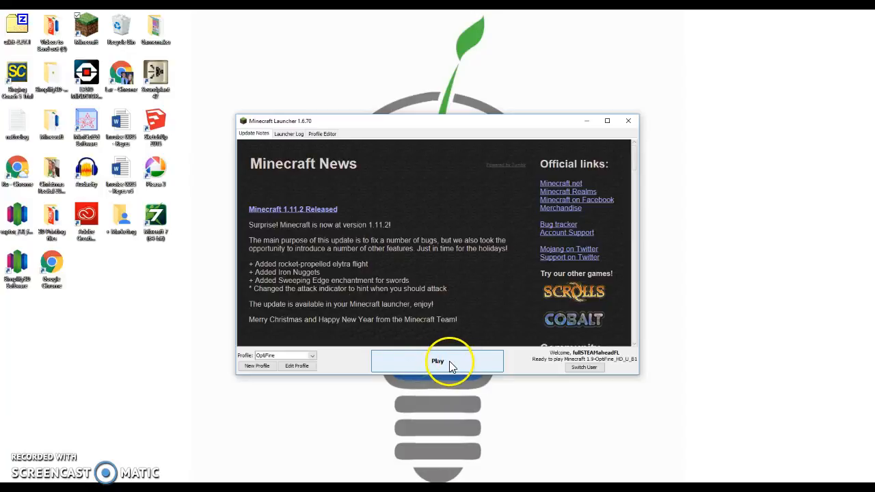
Step: Start Minecraft 1.9 with the OptiFine profile via Play, letting its files download
left_click(438, 361)
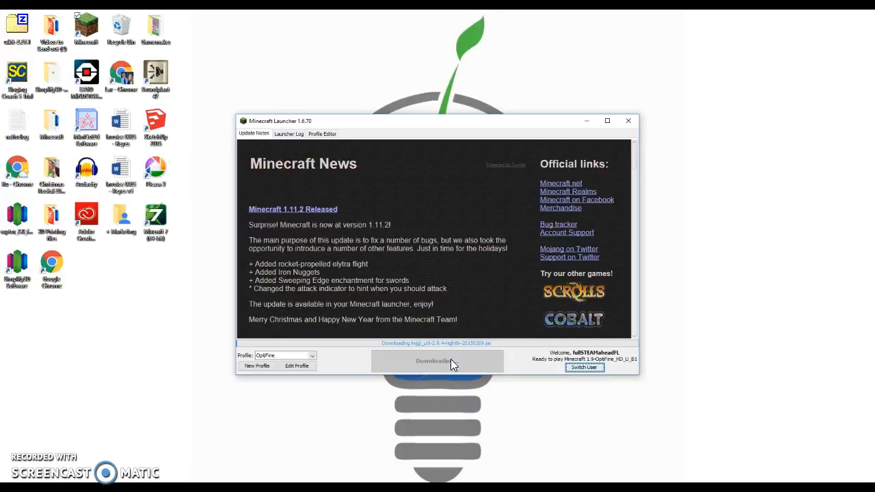
left_click(437, 361)
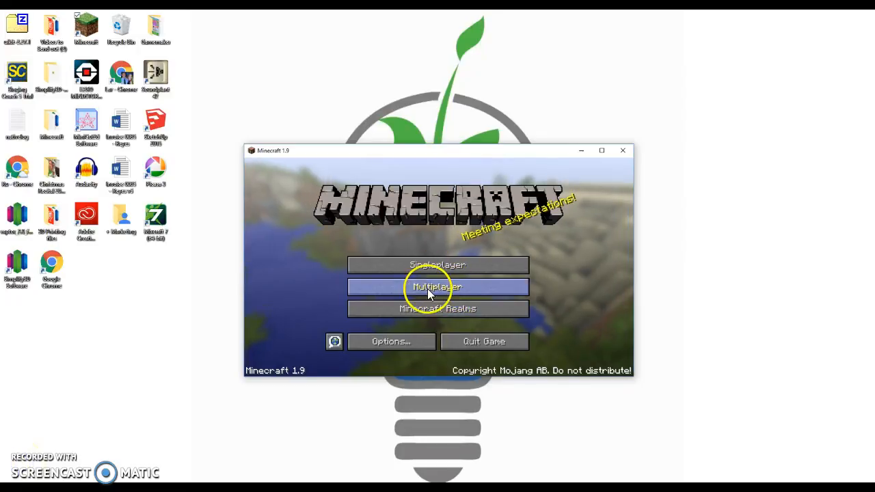
mouse_move(438, 265)
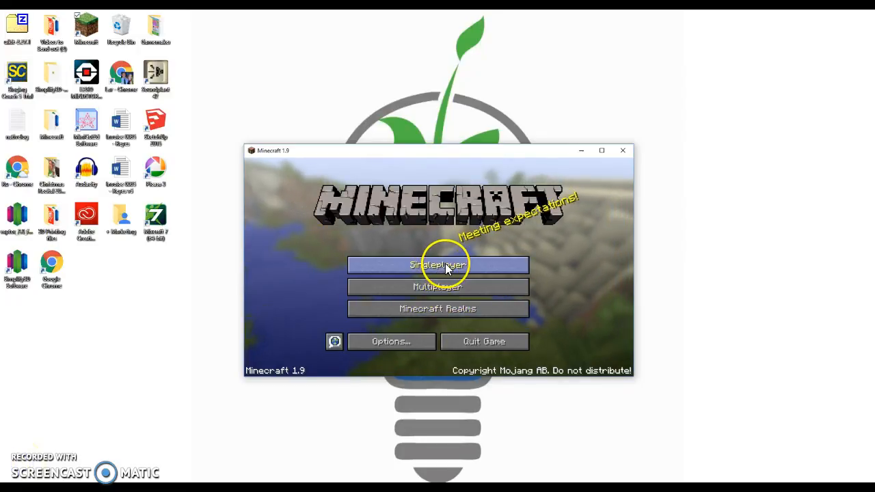
mouse_move(437, 287)
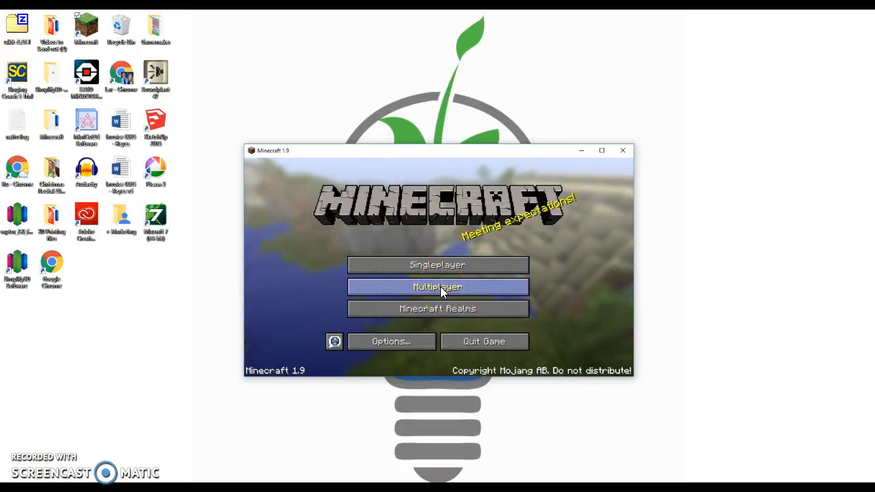
Step: Go to the Multiplayer server list to join a server
left_click(438, 288)
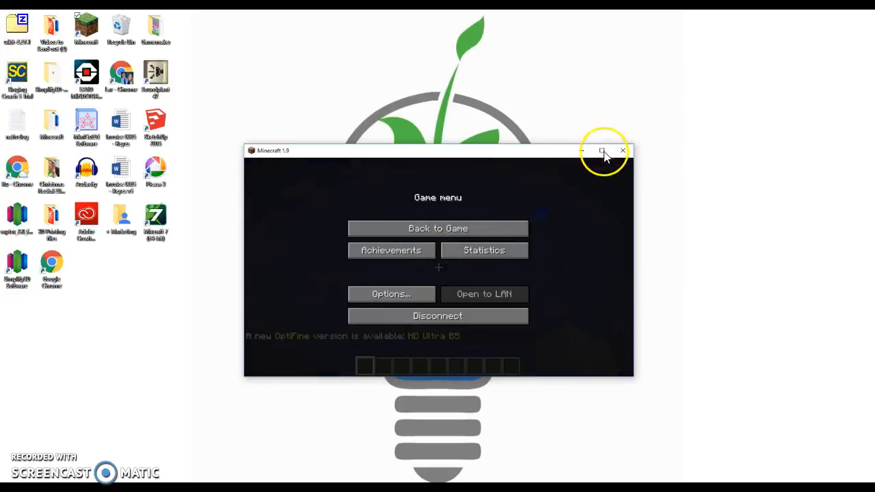
Step: Maximize the game window while the pause menu stays open
left_click(603, 150)
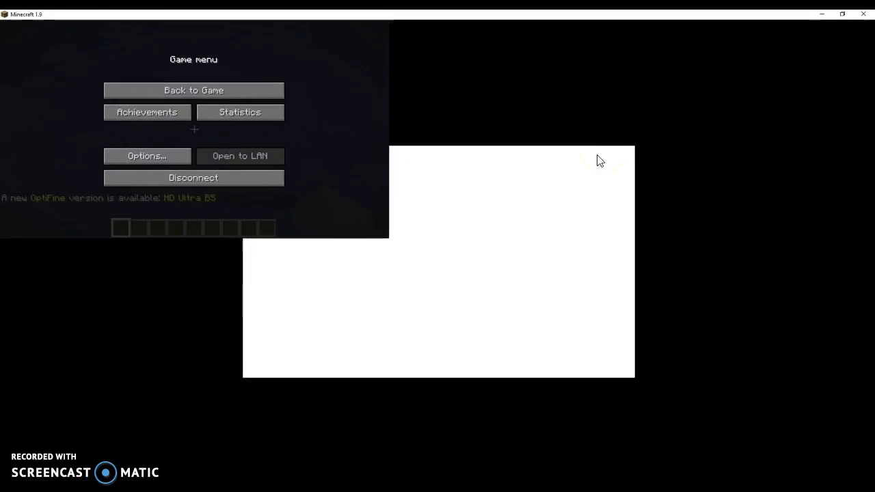